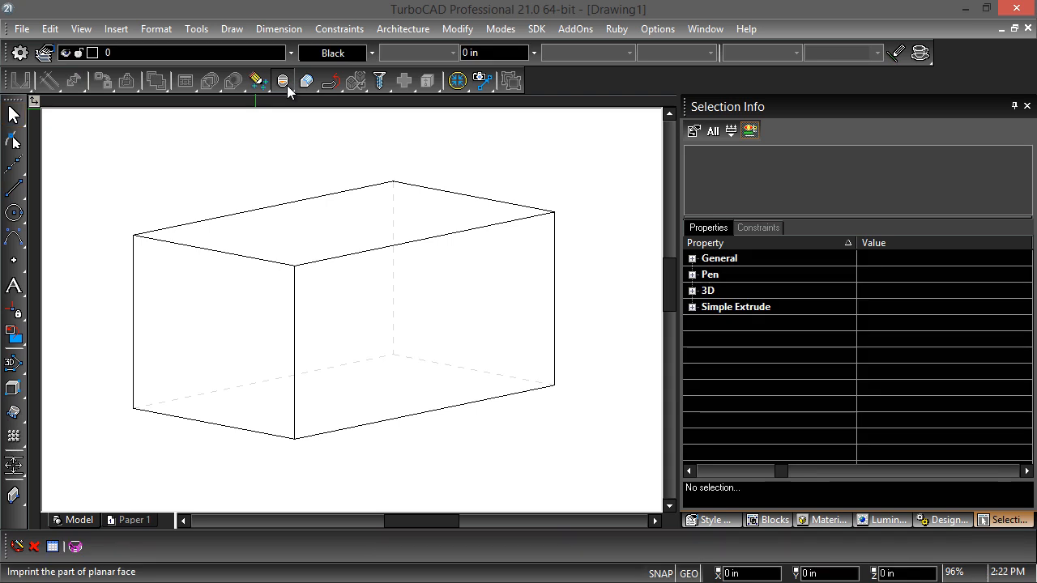
# Start the Blend/Fillet Edges tool to round an edge of the box.
pyautogui.click(282, 80)
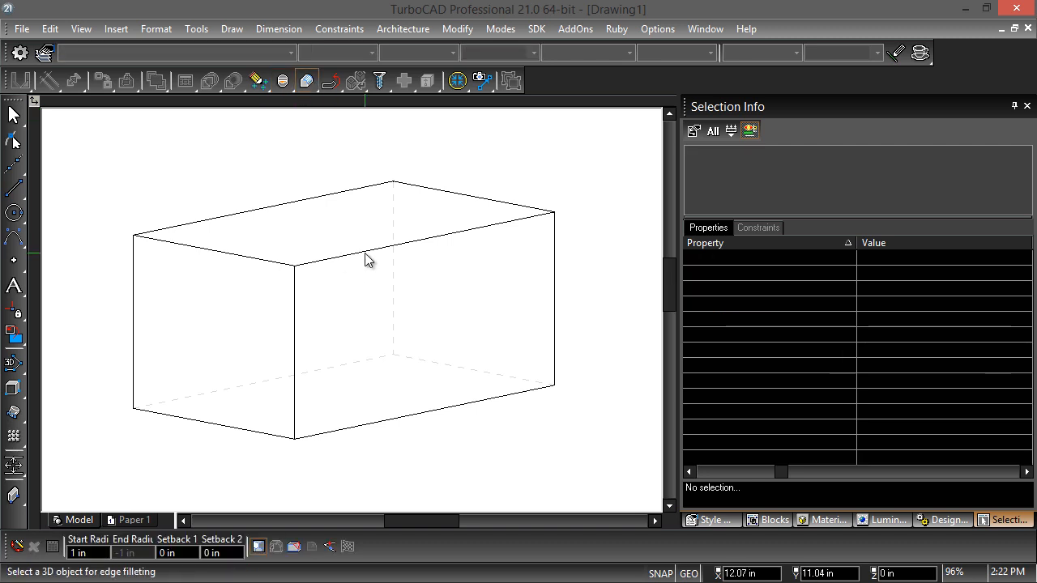
pyautogui.click(369, 259)
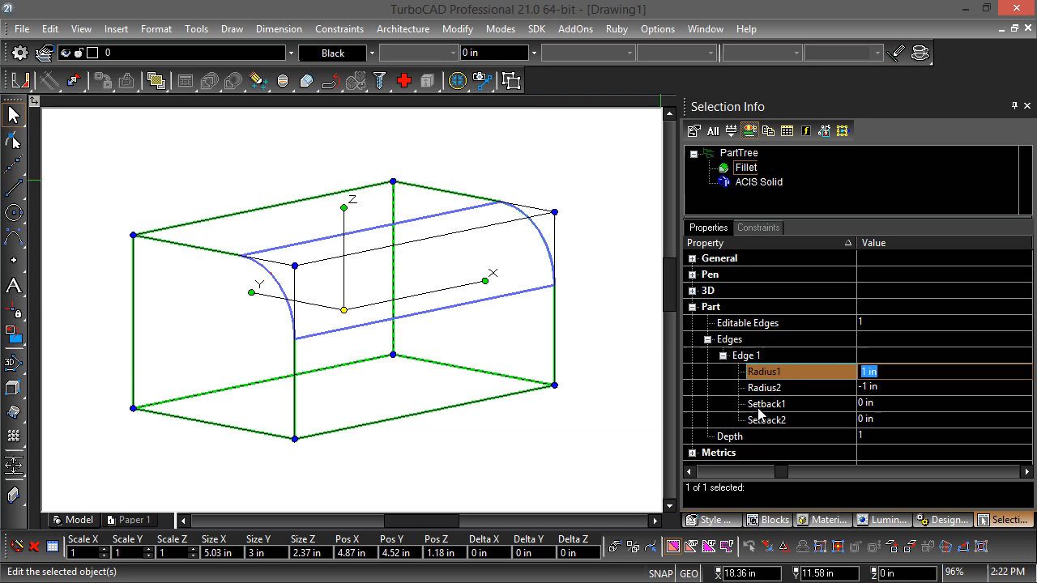
# Set the fillet's Radius1 and Radius2 to 0.25 in, then 1 in.
pyautogui.write('.25')
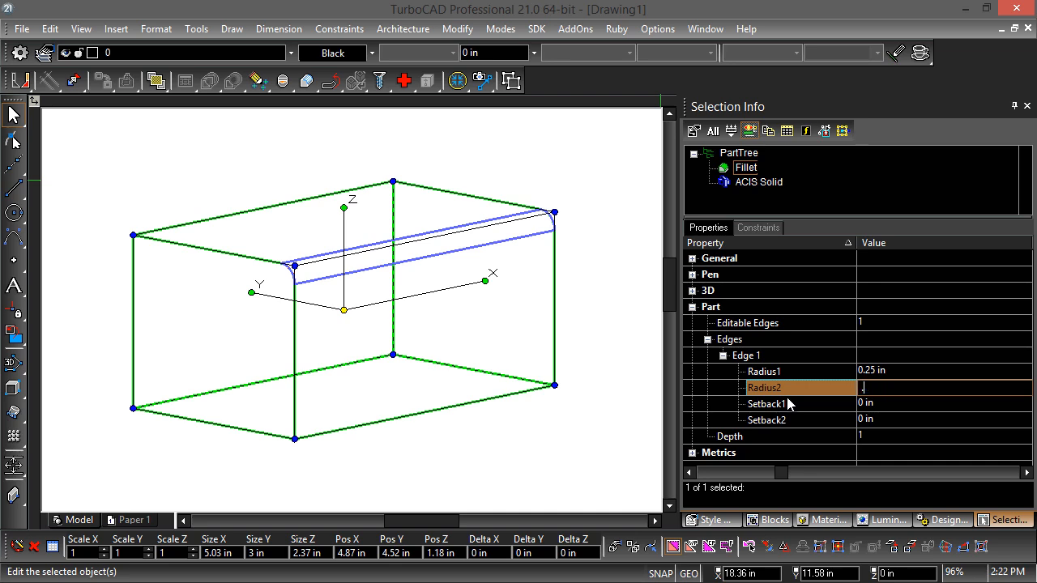
pyautogui.write('0.25 in')
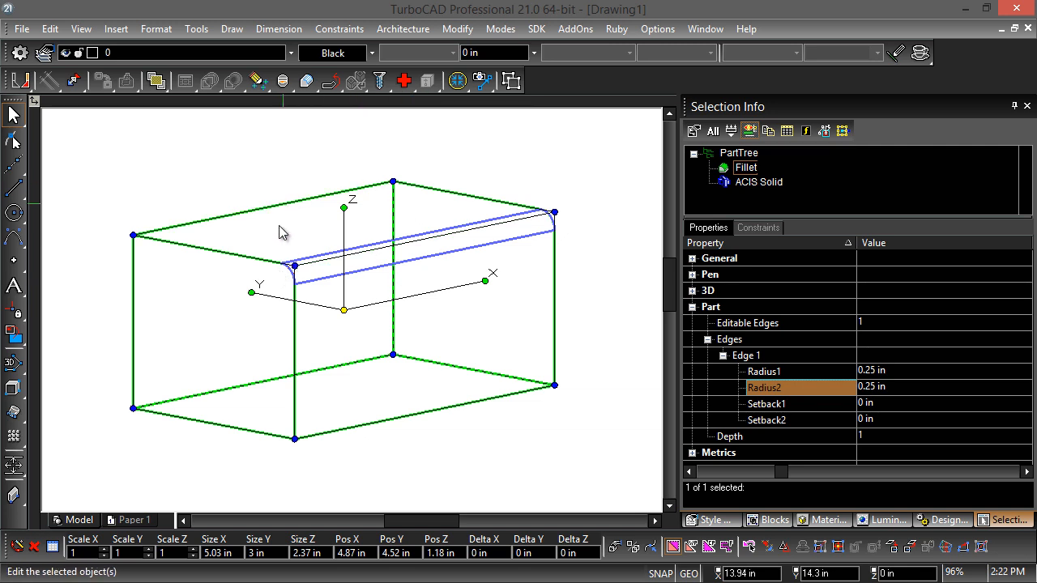
pyautogui.moveTo(902, 379)
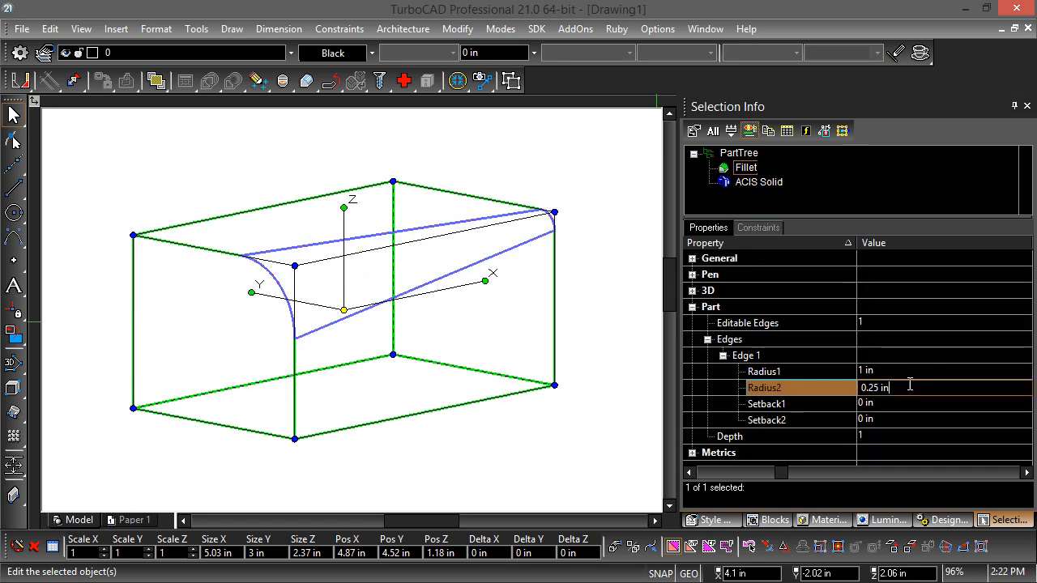
pyautogui.write('1 in')
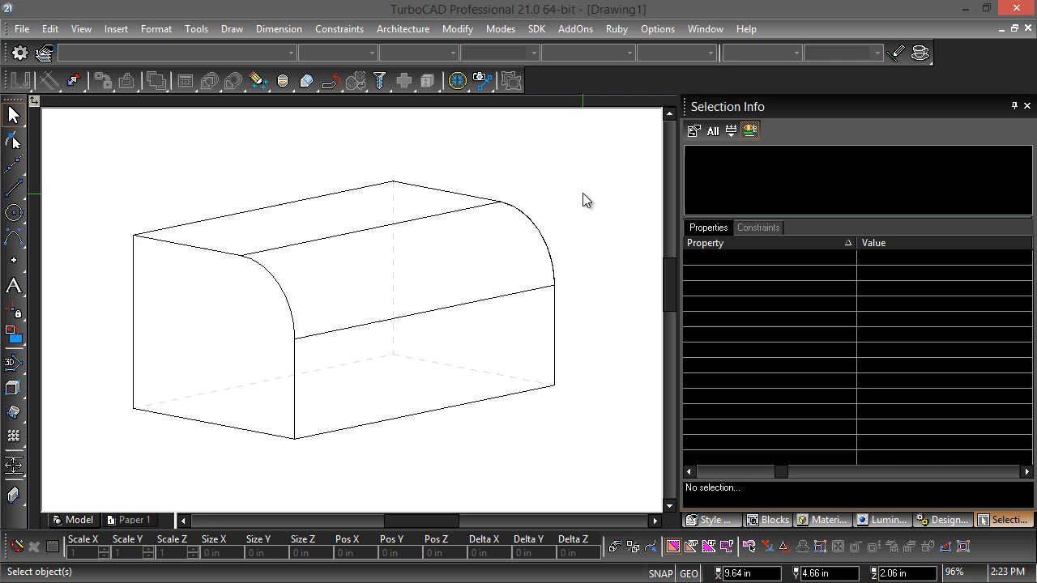
pyautogui.moveTo(564, 204)
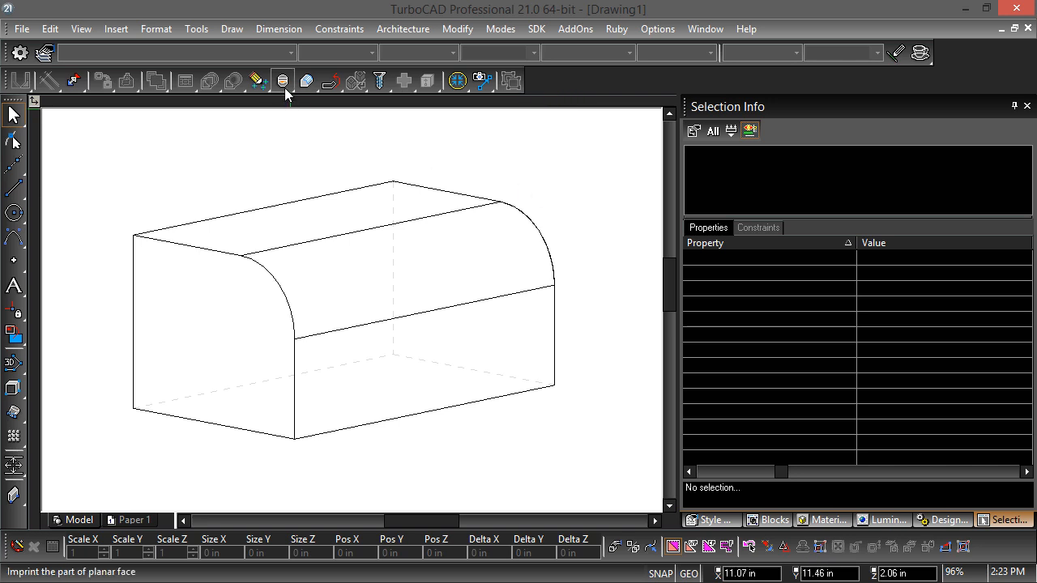
# Imprint profiles onto a planar face of the rounded block.
pyautogui.click(281, 80)
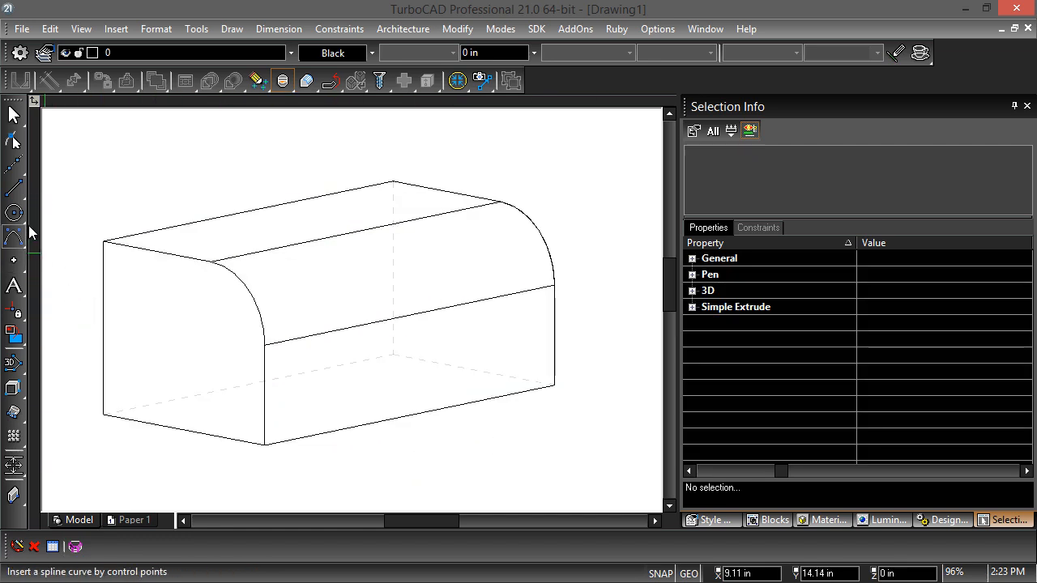
pyautogui.click(209, 353)
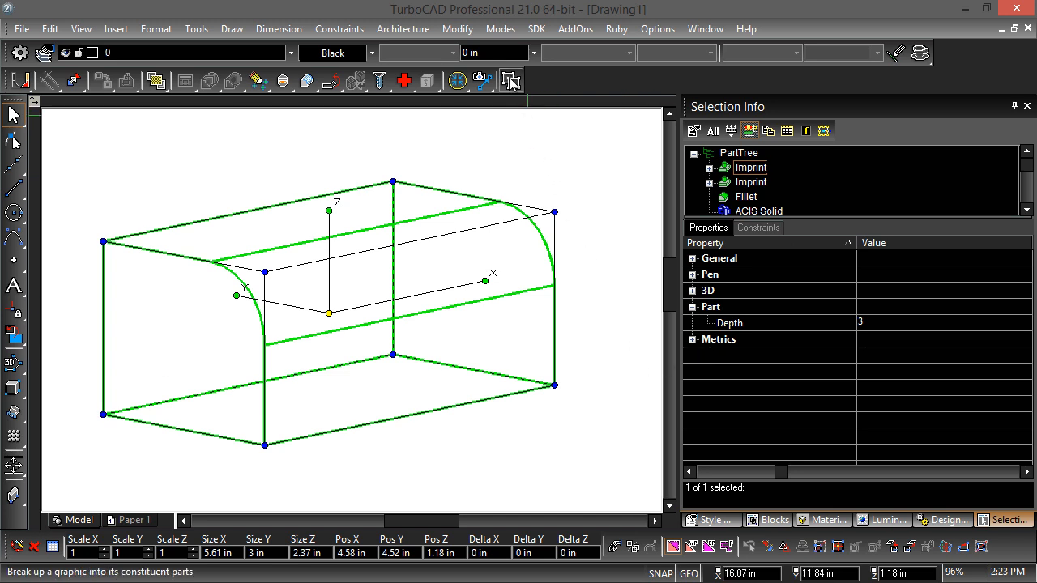
pyautogui.moveTo(511, 79)
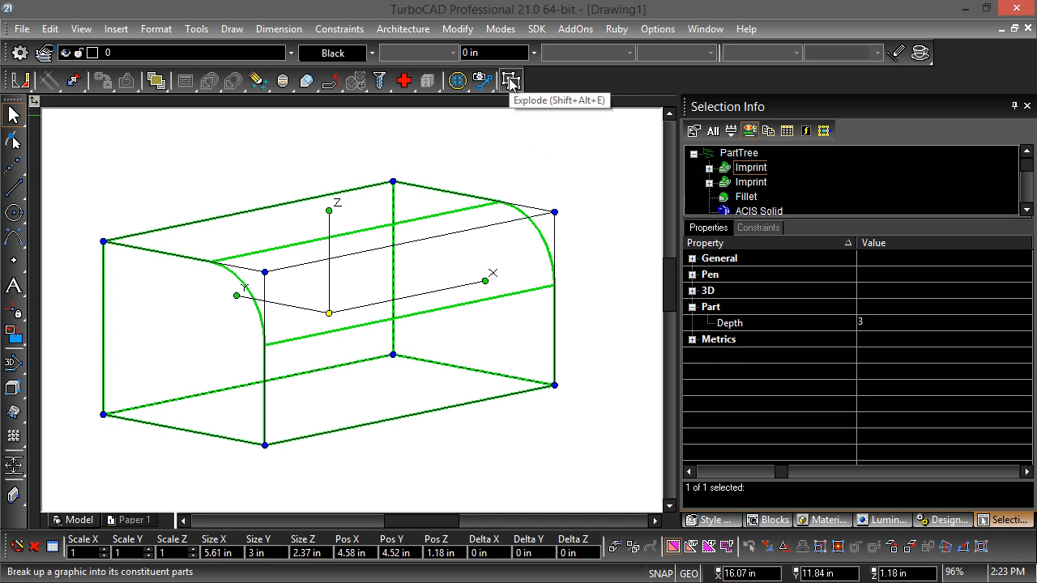
# Explode the filleted solid with the Explode tool.
pyautogui.click(510, 80)
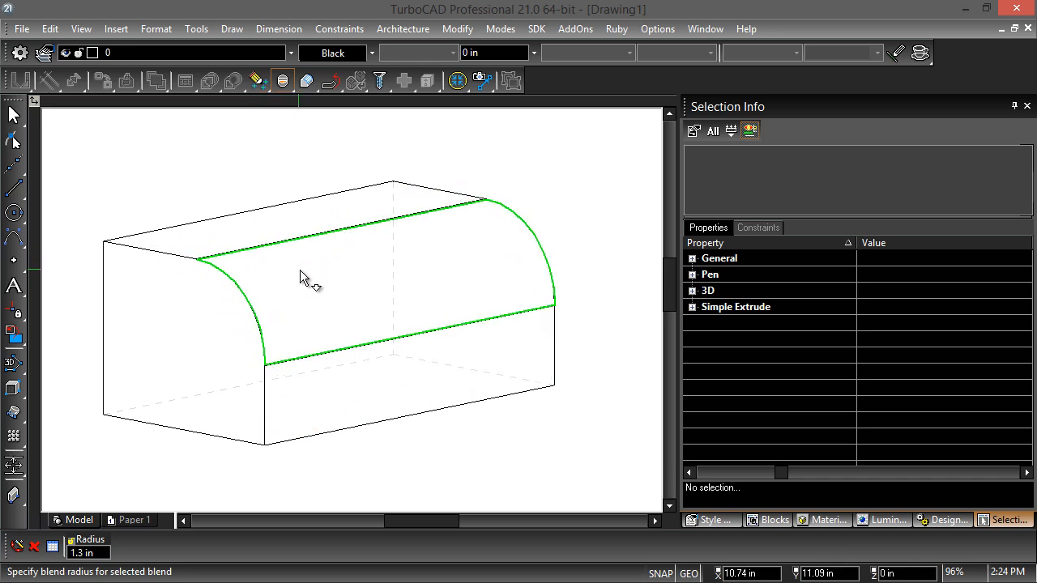
# Drag the blended face to enlarge its radius.
pyautogui.moveTo(308, 280); pyautogui.dragTo(239, 373)
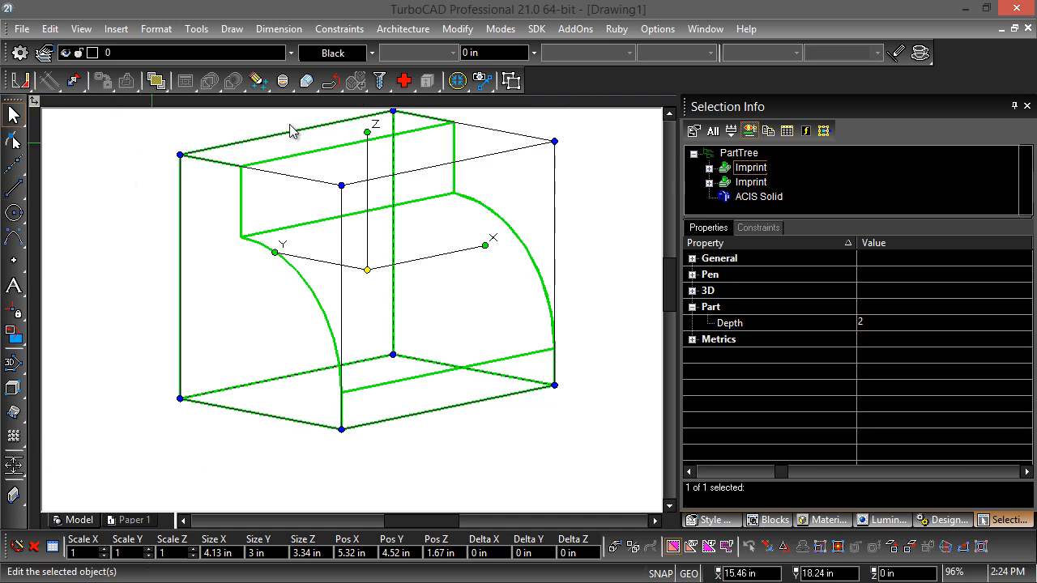
# Start the Face Extrude tool on a face region of the block.
pyautogui.click(72, 222)
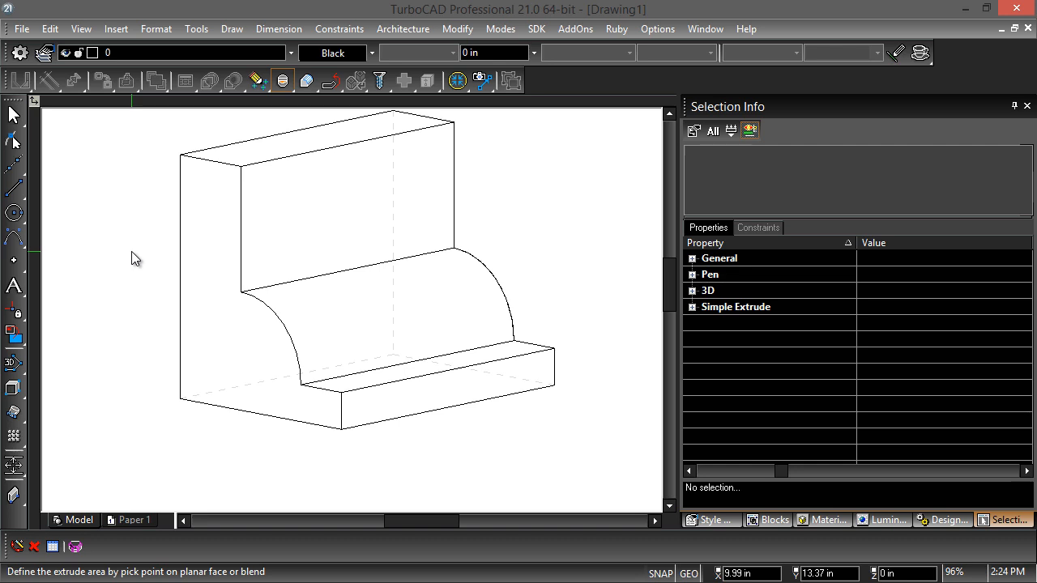
pyautogui.moveTo(72, 244)
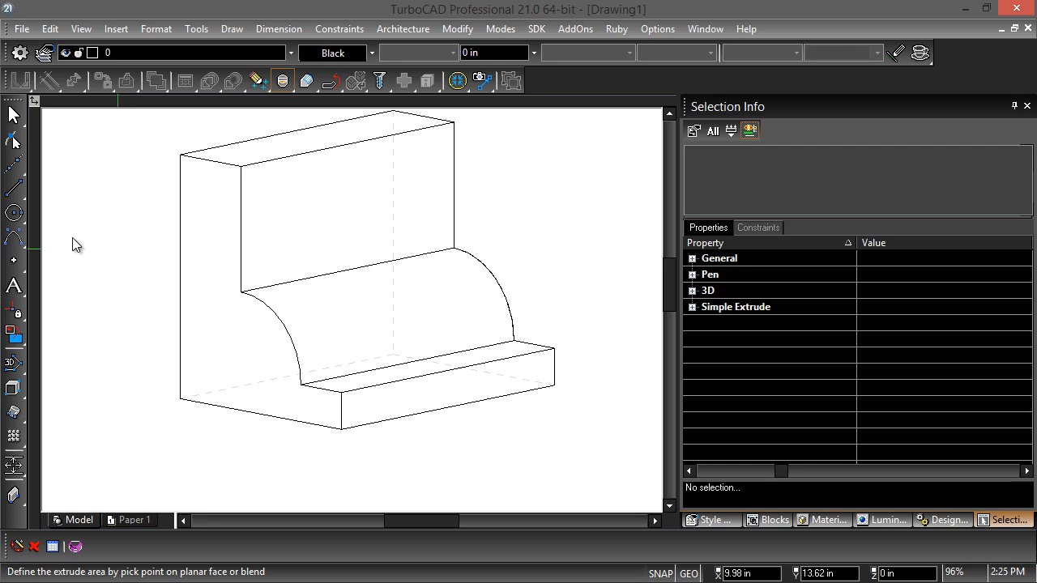